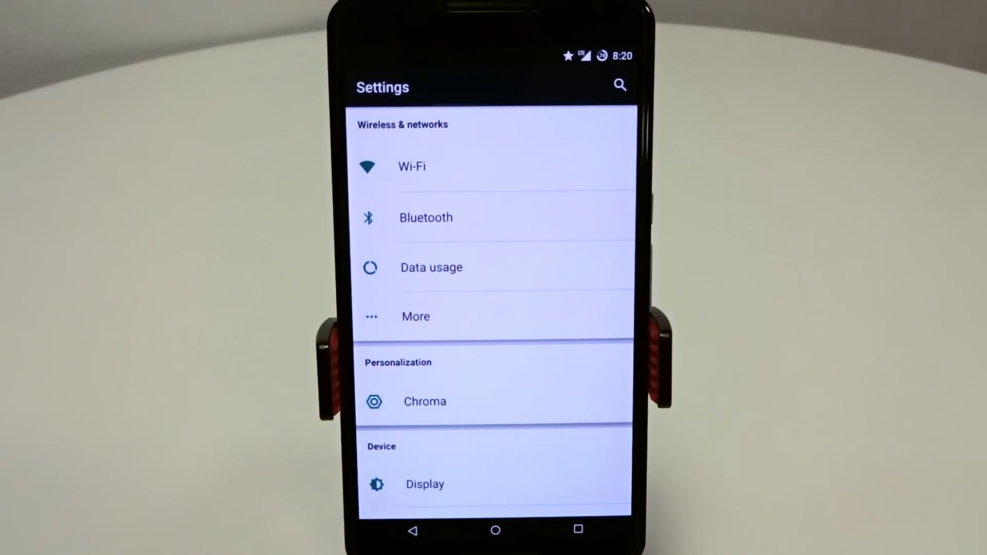
- View the phone's build and version info, then return to the main Settings list
scroll(down, 3)
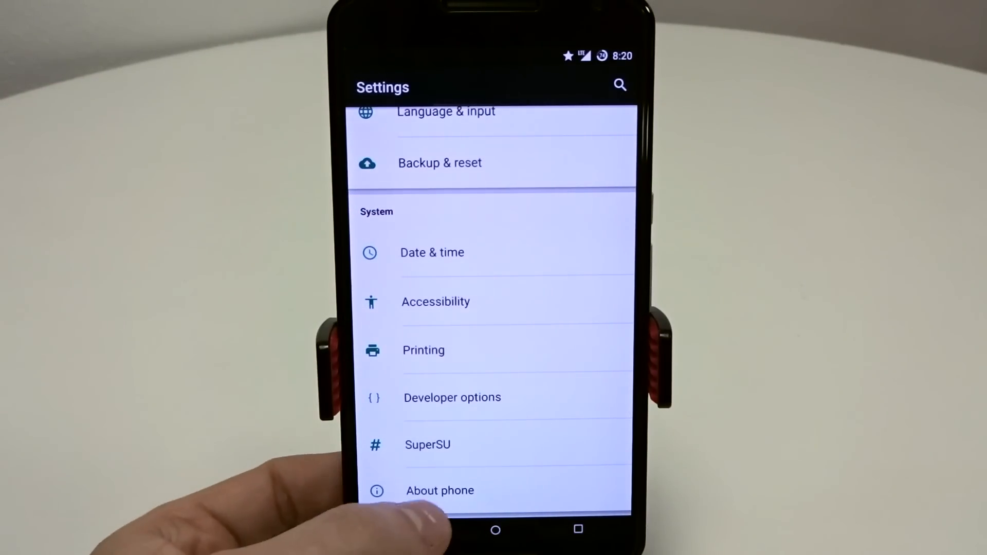
click(440, 490)
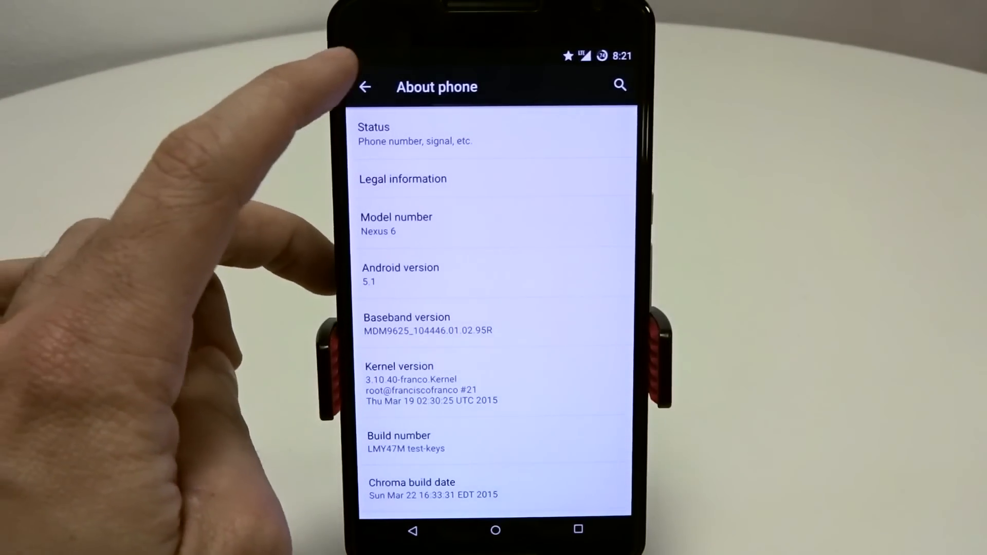
click(365, 86)
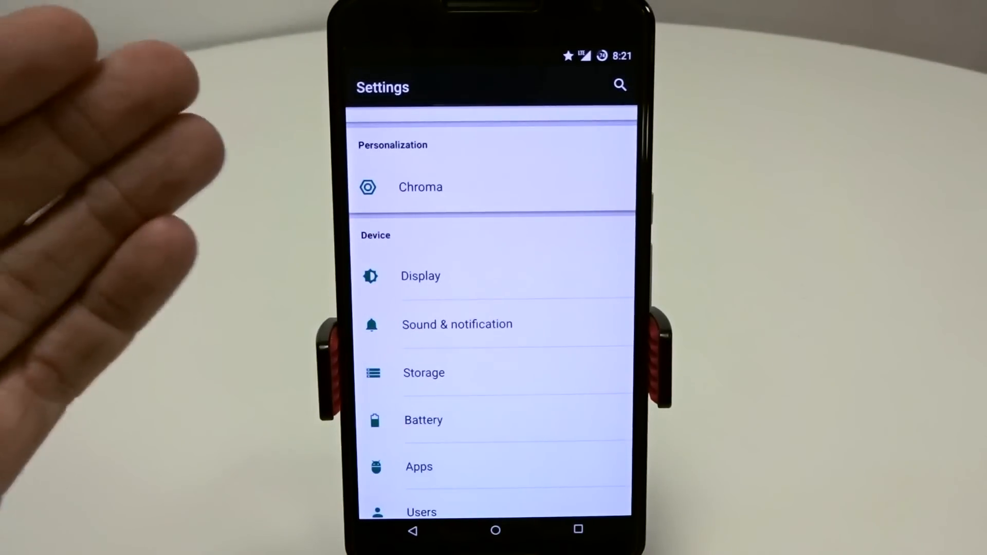
mouse_move(126, 252)
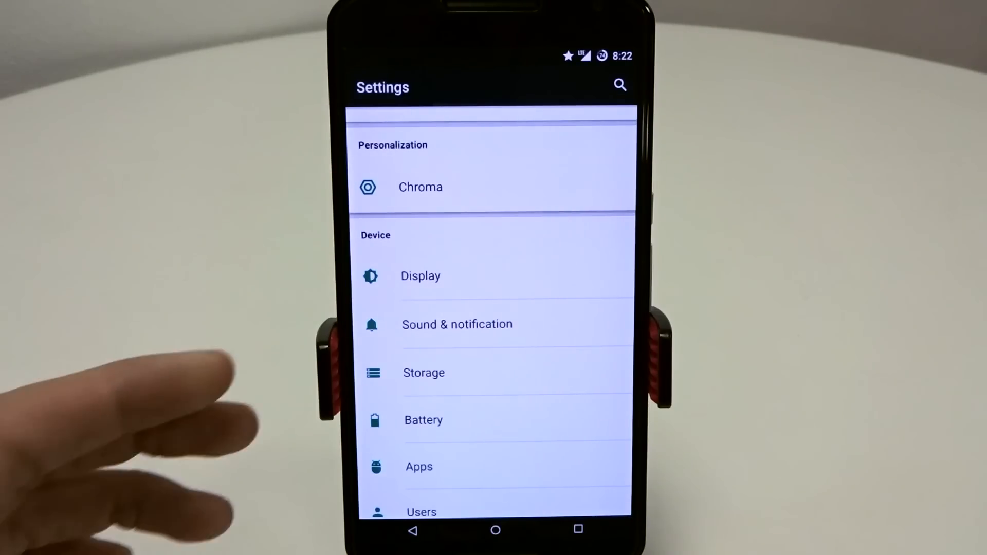
- Review Battery light's toggles and its low, charging and full colours under Sound & notification
click(457, 325)
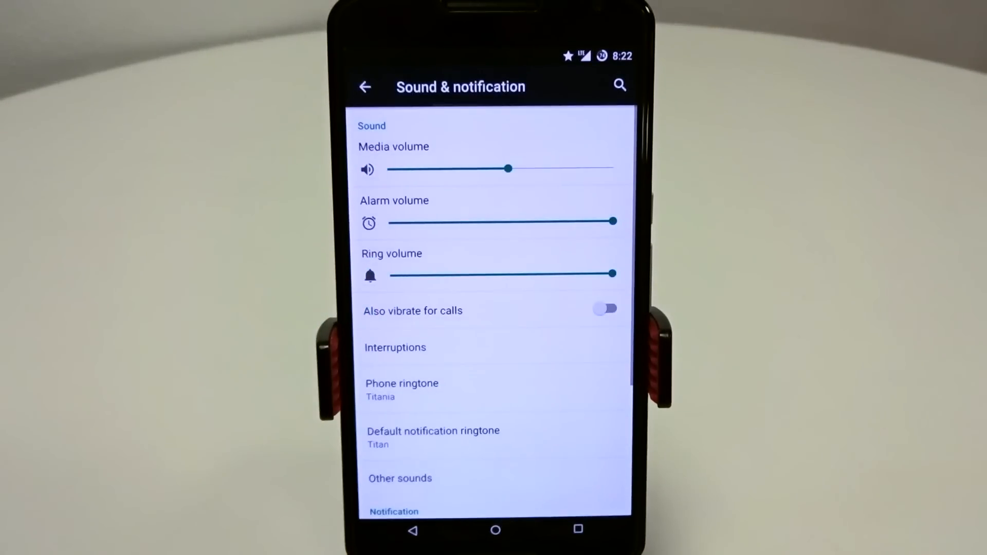
scroll(up, 3)
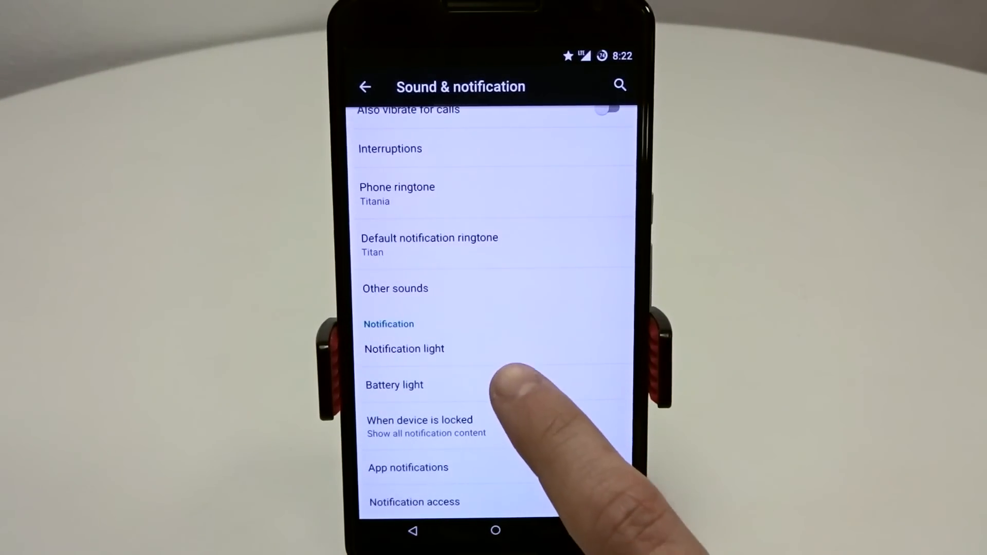
click(395, 384)
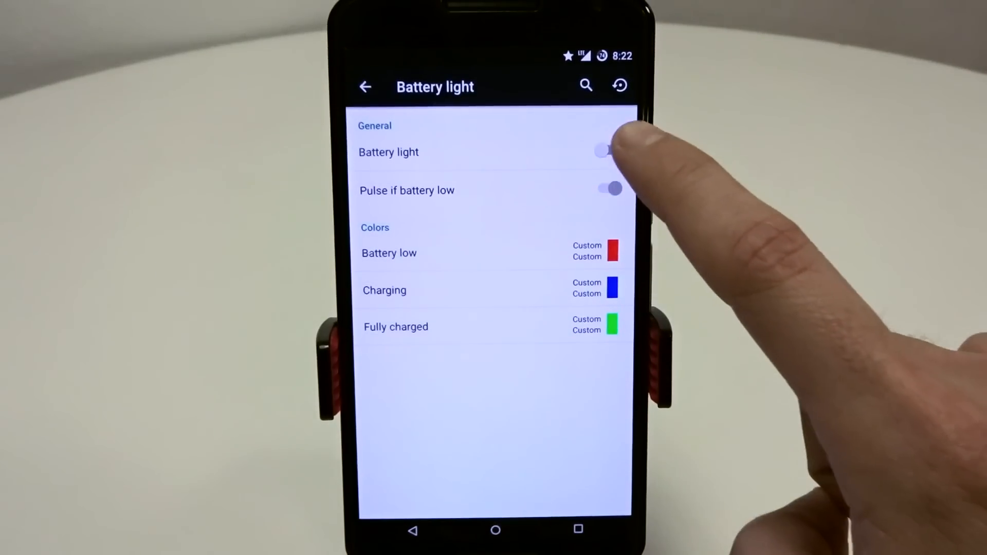
click(605, 152)
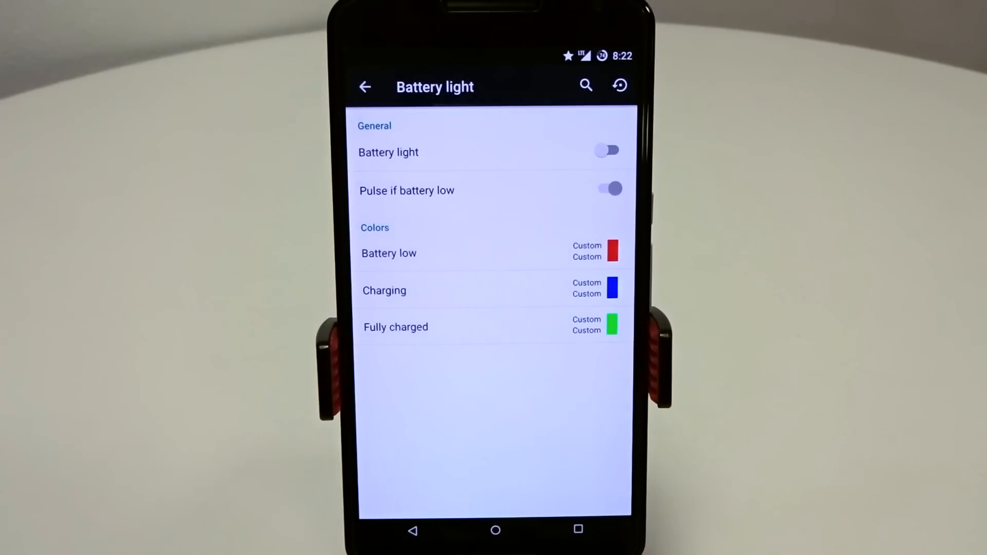
click(365, 86)
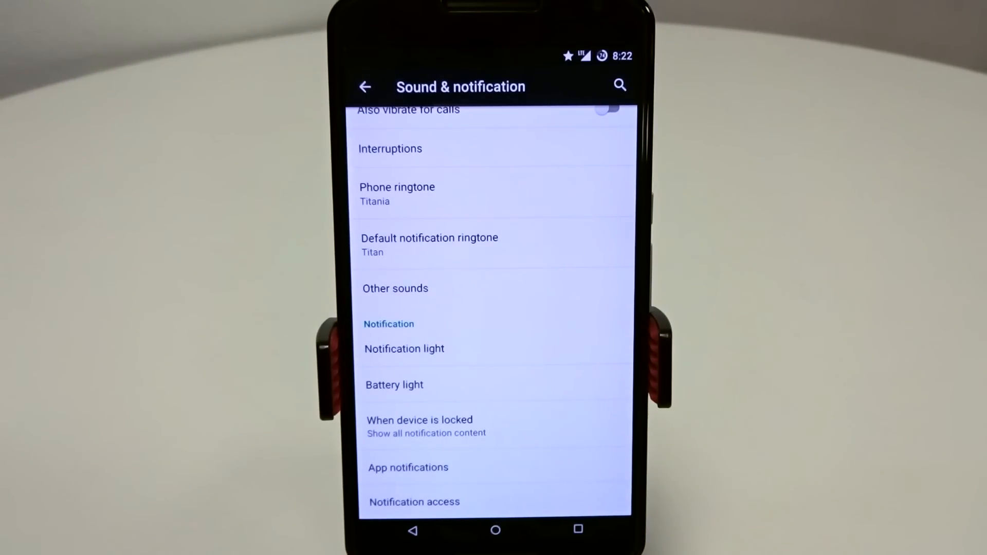
- Inspect the notification light colour editor (red ff0000, custom pulse) and confirm it
click(404, 349)
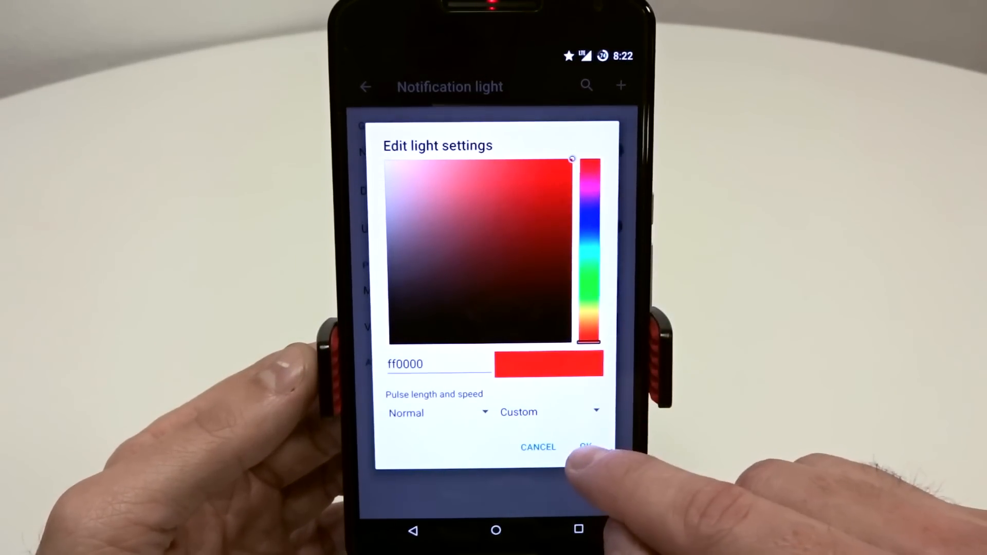
click(586, 447)
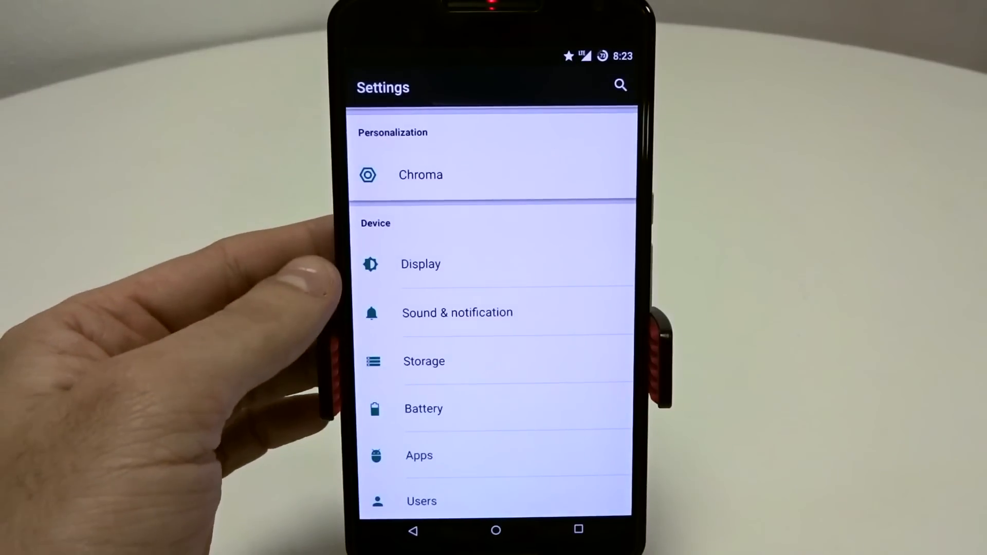
click(421, 264)
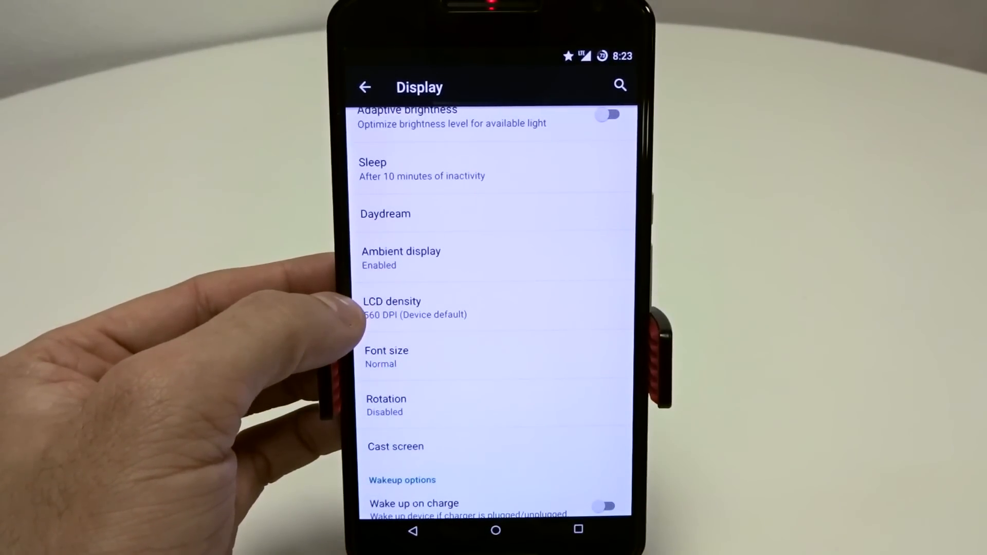
click(402, 258)
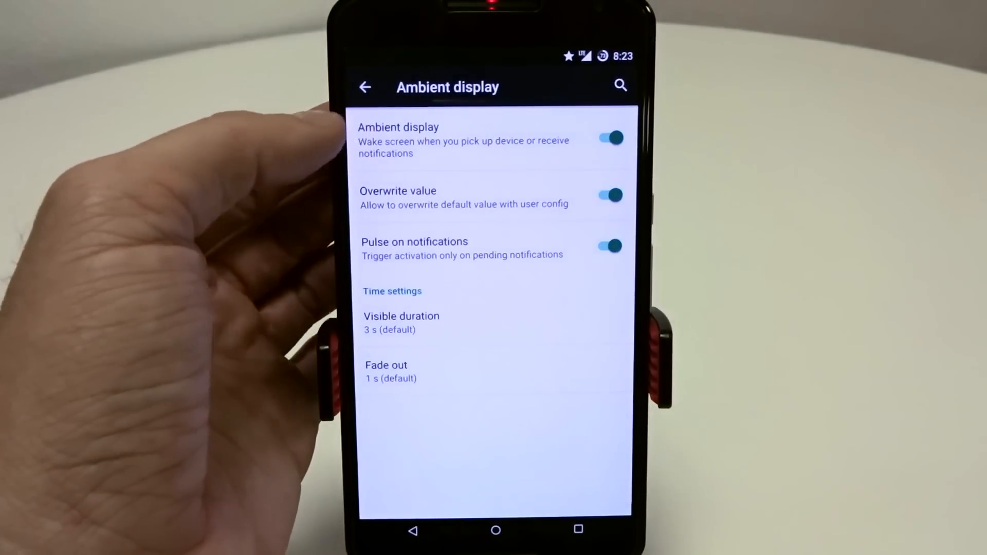
click(608, 196)
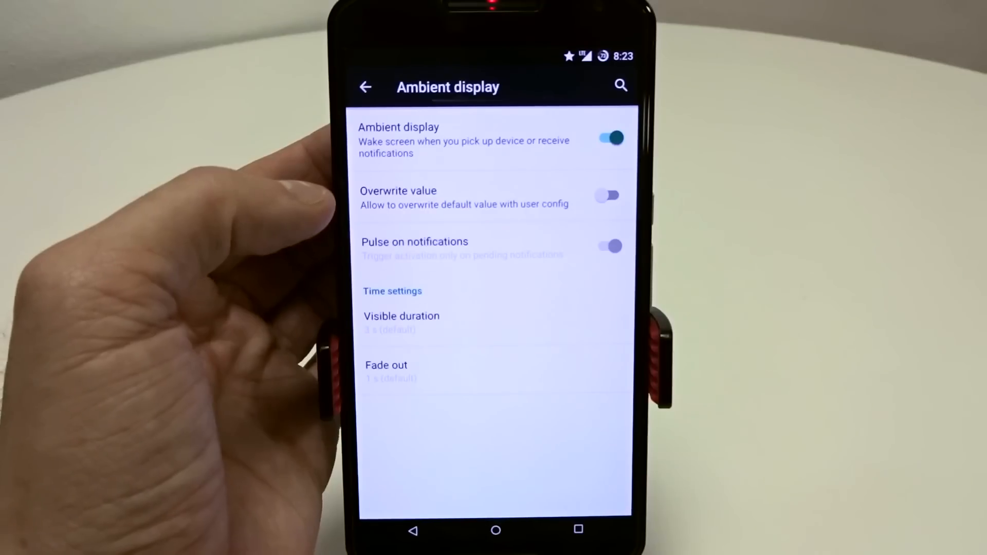
click(606, 195)
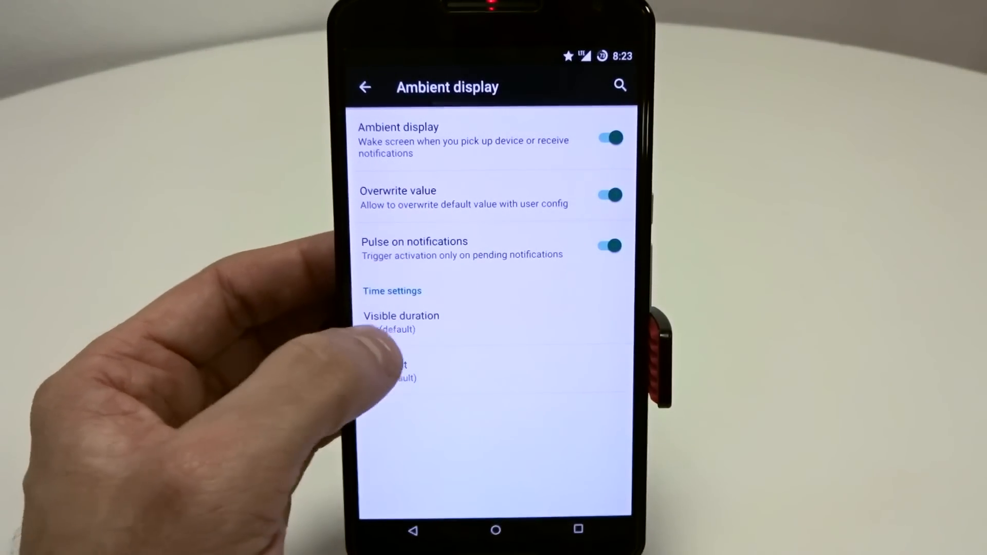
click(402, 321)
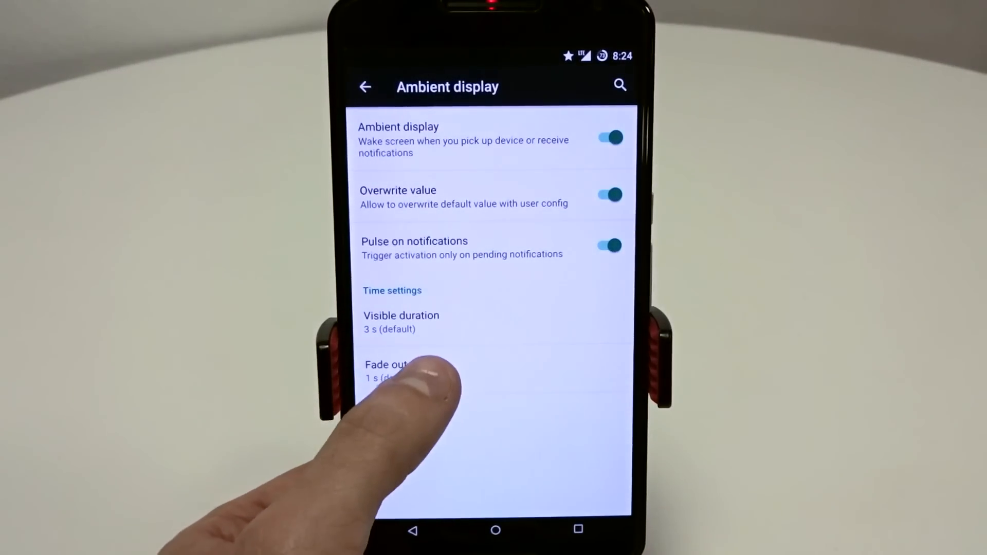
click(386, 370)
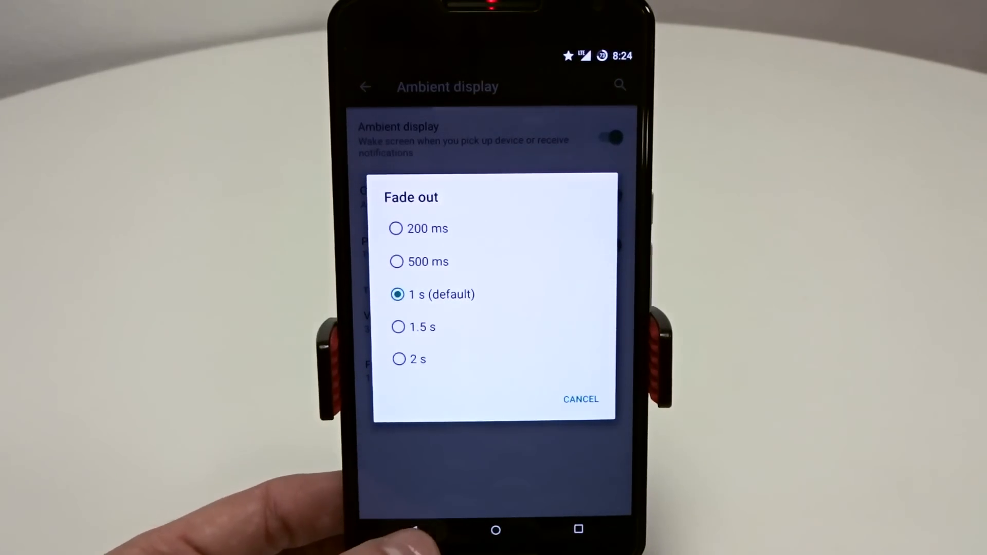
click(580, 399)
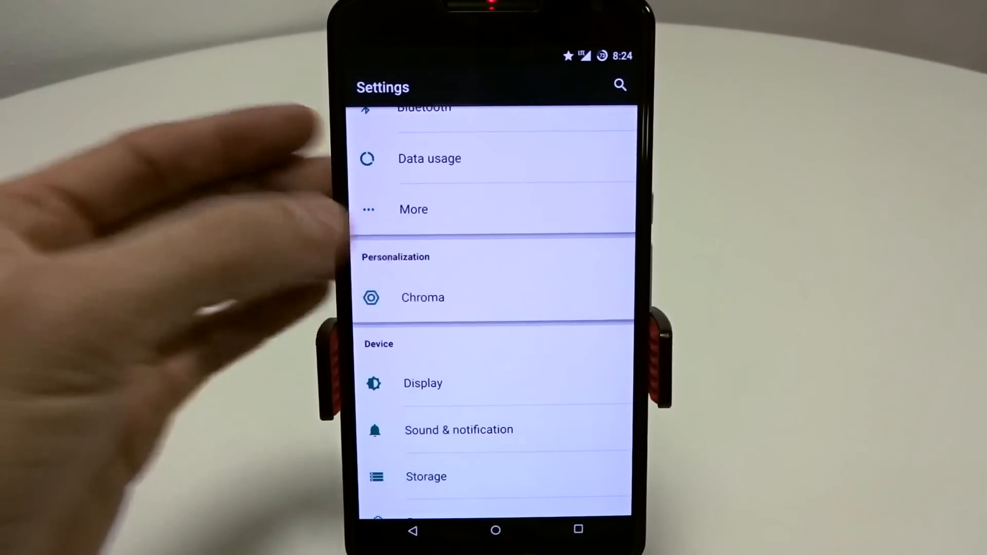
- Look through the Chroma options and About Chroma credits, returning to Chroma options
click(423, 297)
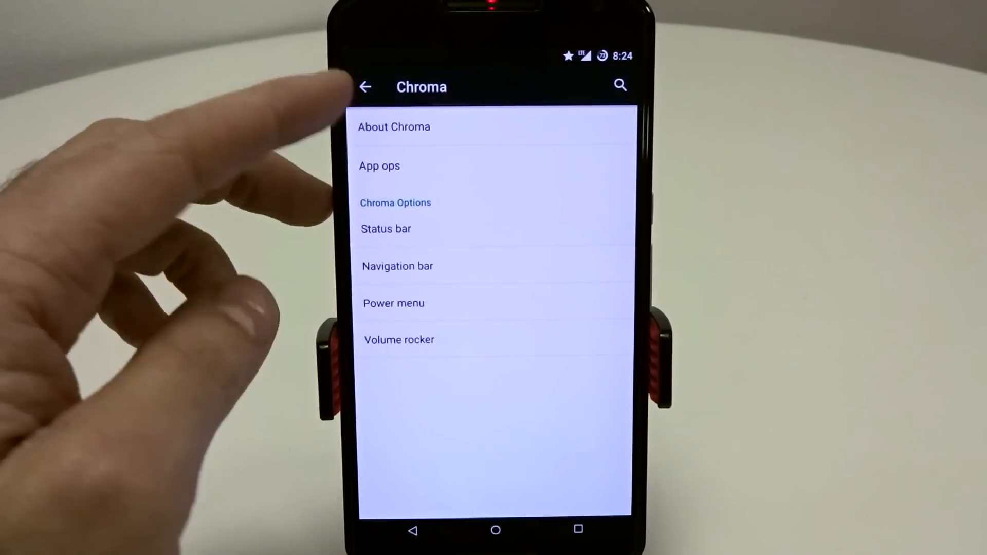
click(393, 127)
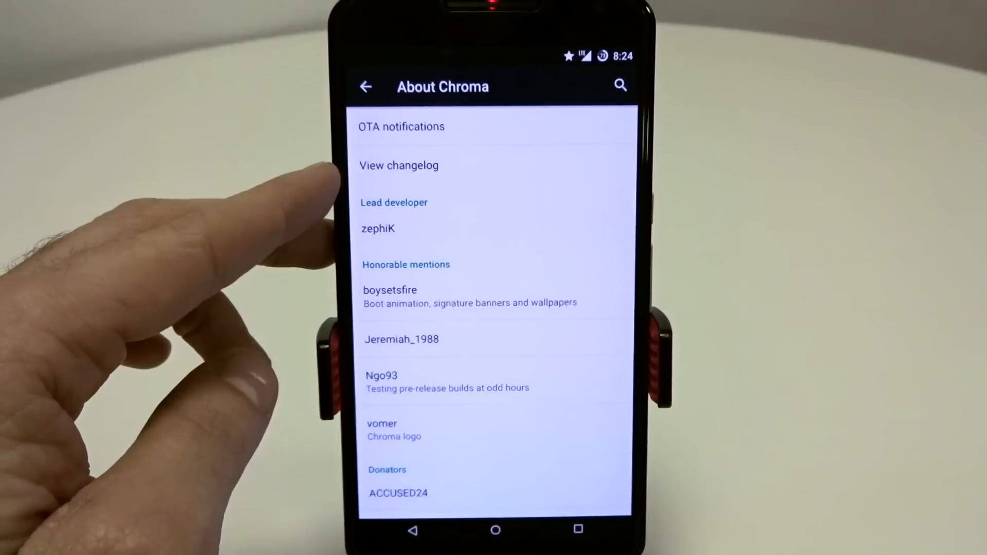
click(366, 87)
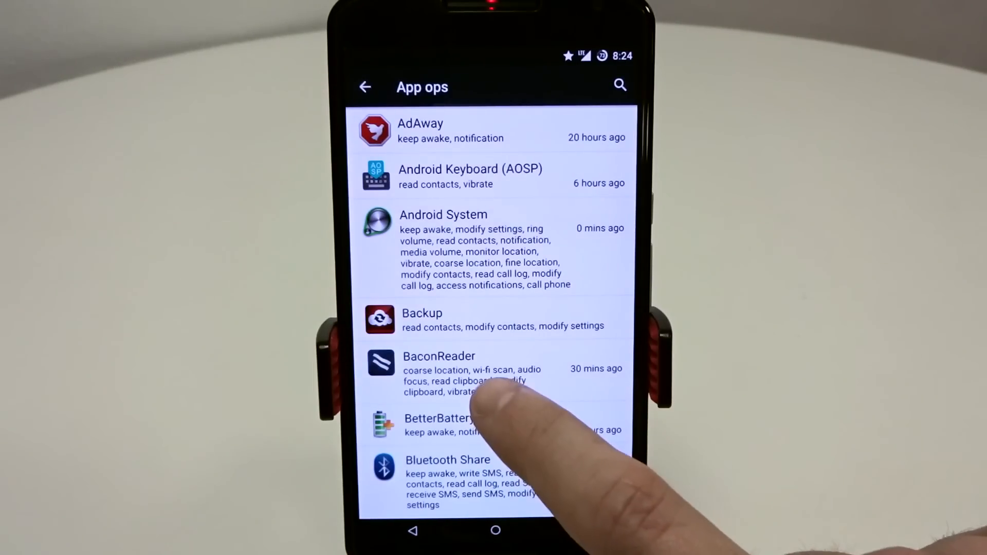
- Switch off BaconReader's Location permission in App ops, then leave the App ops list
click(439, 368)
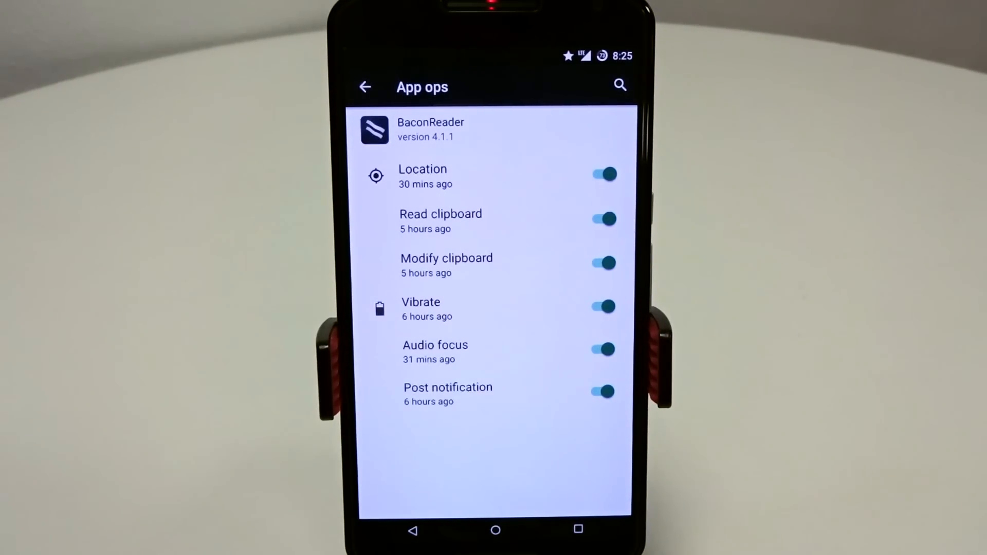
click(603, 174)
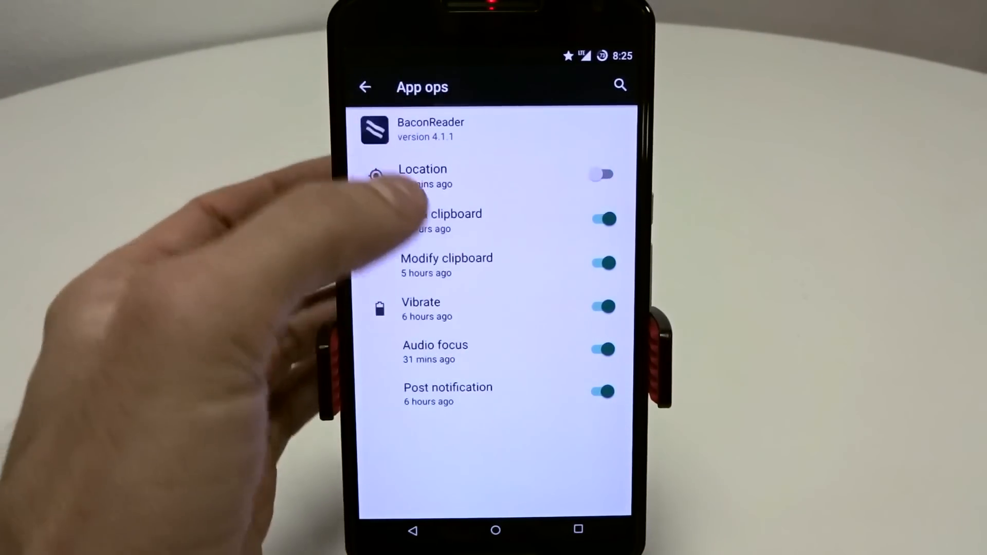
click(602, 307)
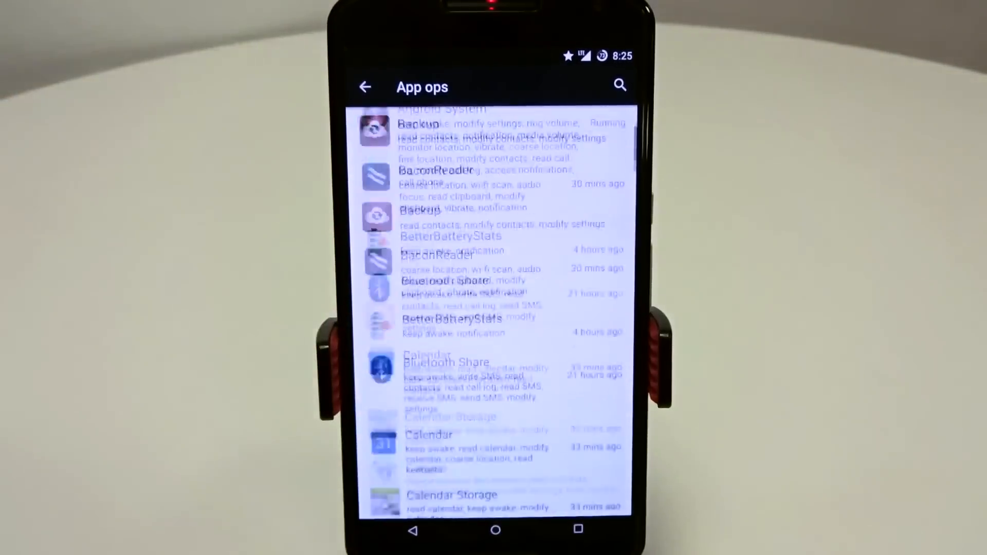
scroll(down, 3)
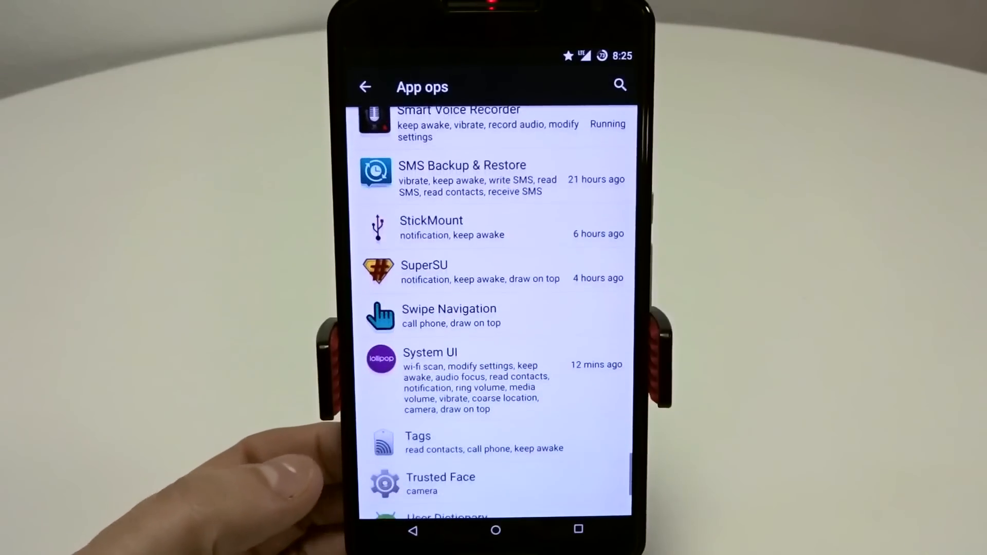
click(366, 87)
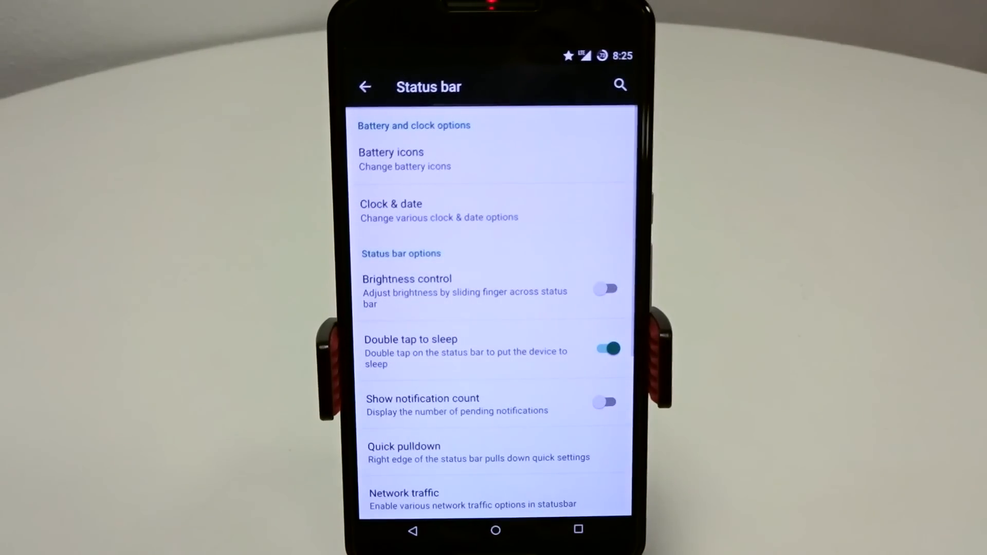
- View the Clock & date (right clock) and Battery icons (circle style) pages
scroll(down, 3)
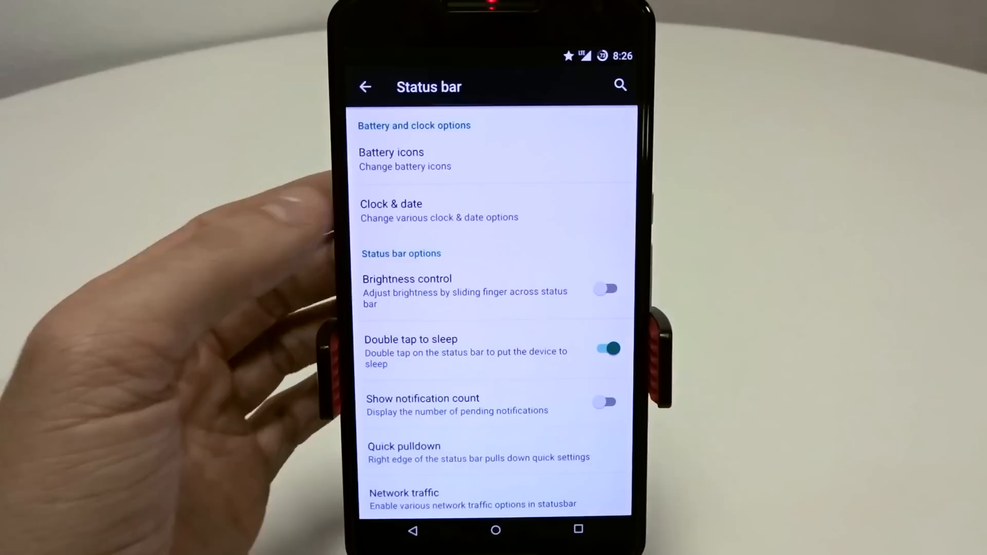
click(438, 211)
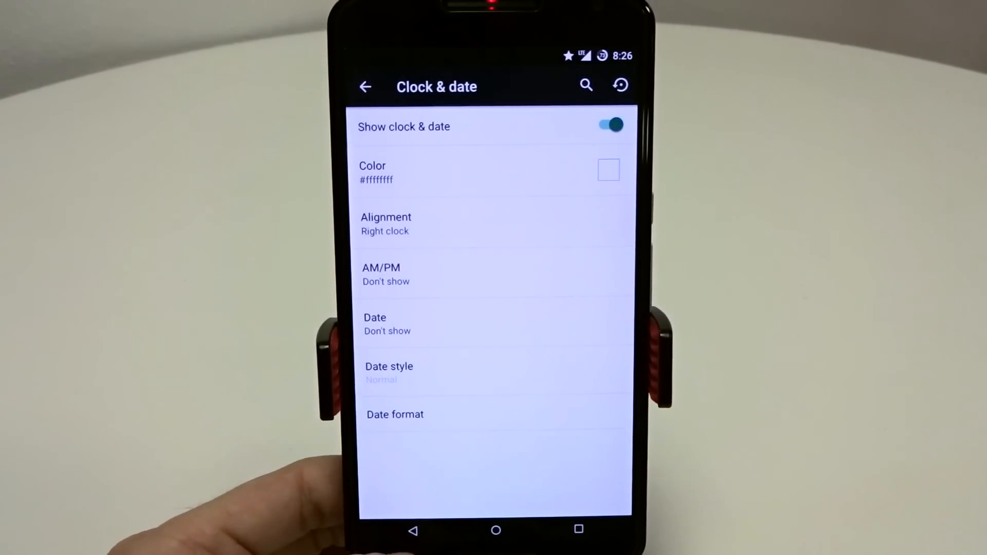
click(365, 87)
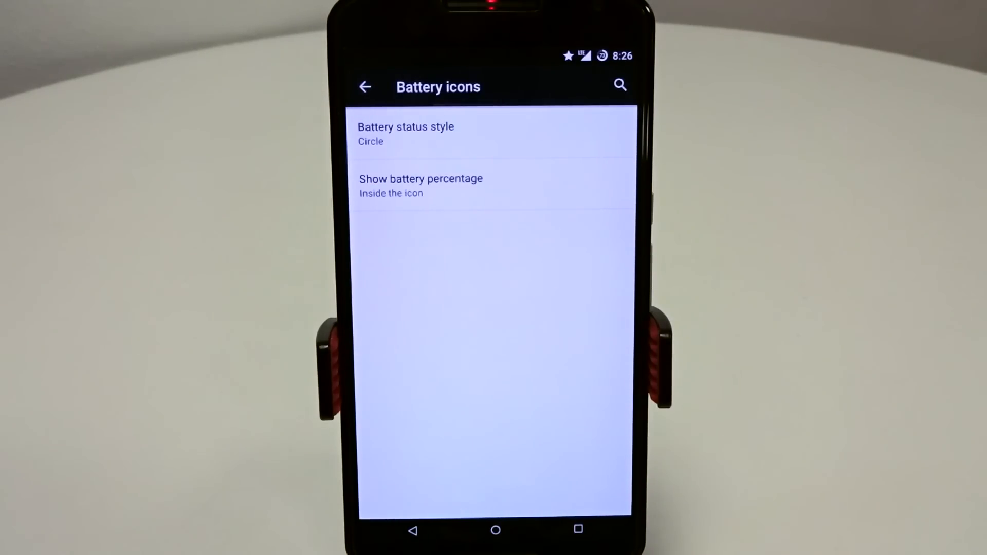
click(365, 87)
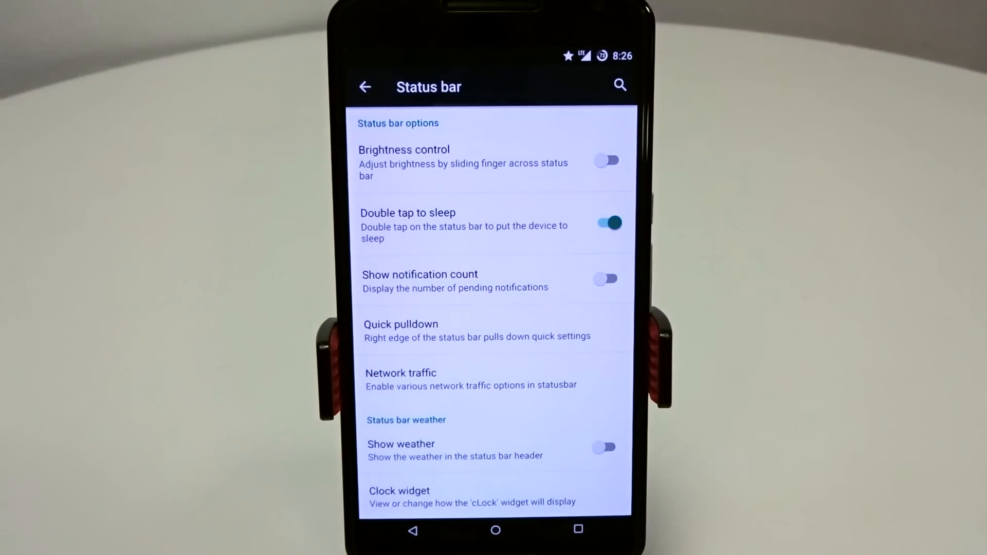
- Check Quick pulldown and Network traffic, turn Show weather off, and view the tile grid
scroll(down, 3)
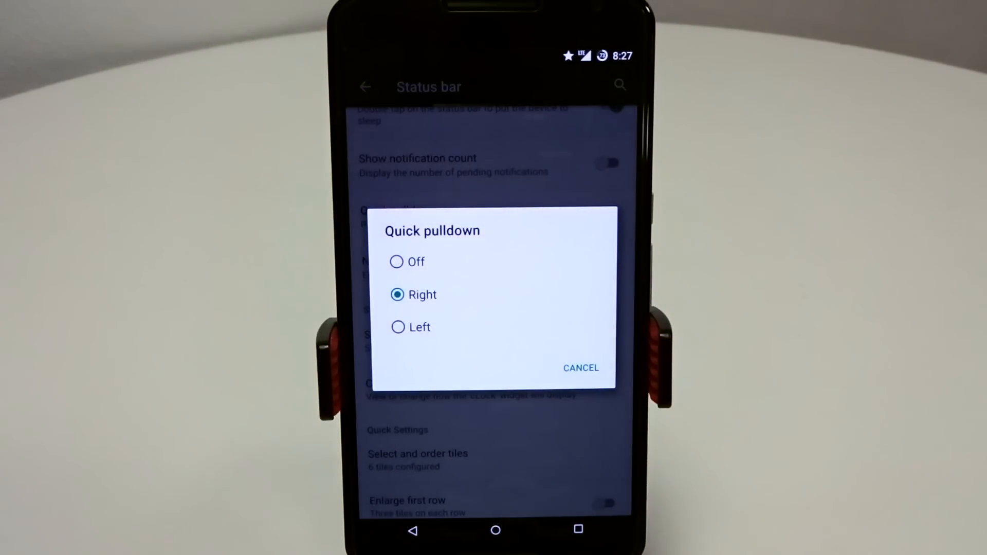
click(580, 367)
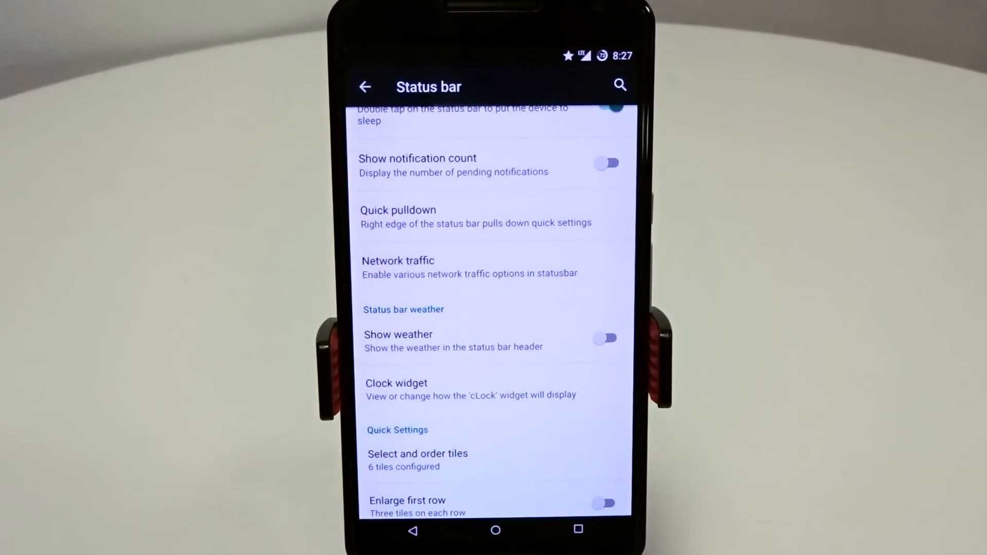
click(469, 267)
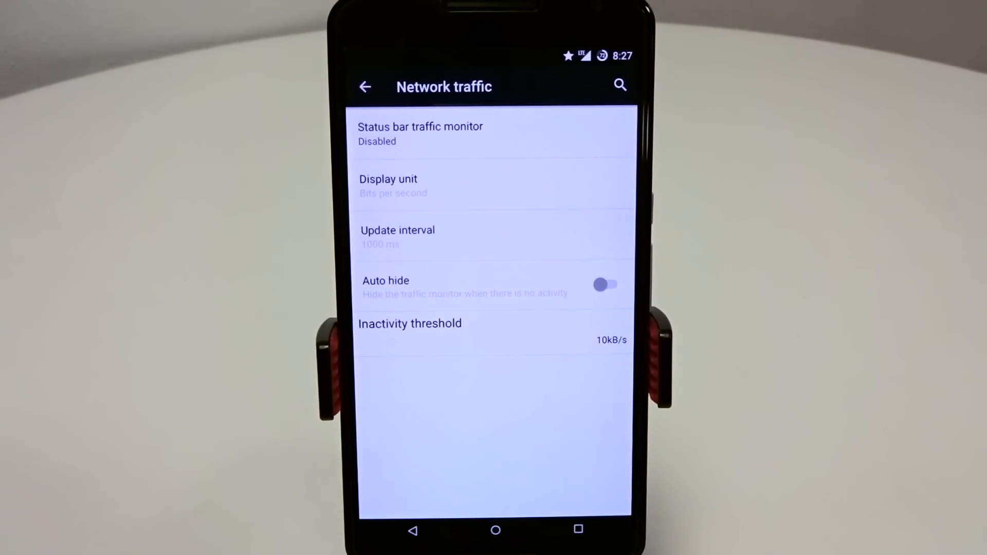
click(366, 86)
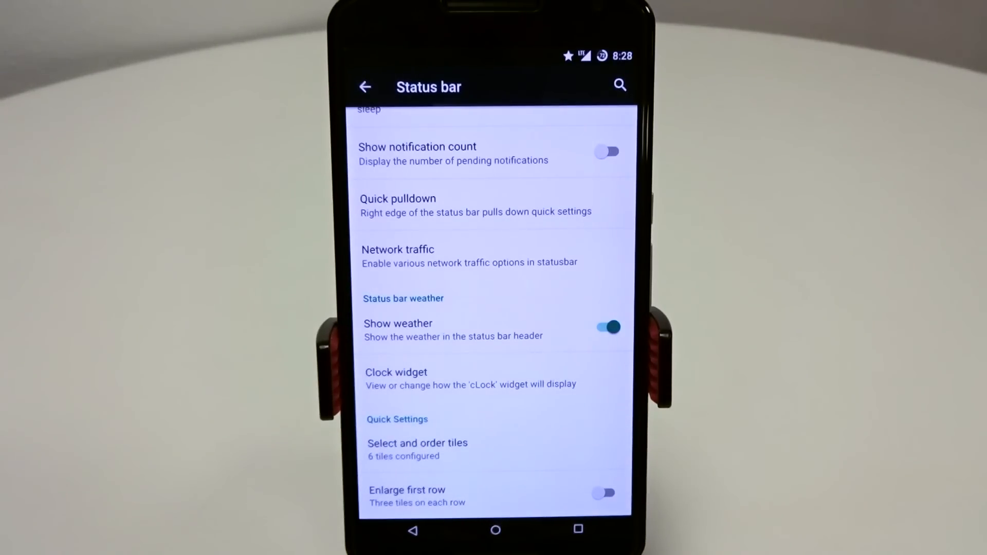
click(606, 327)
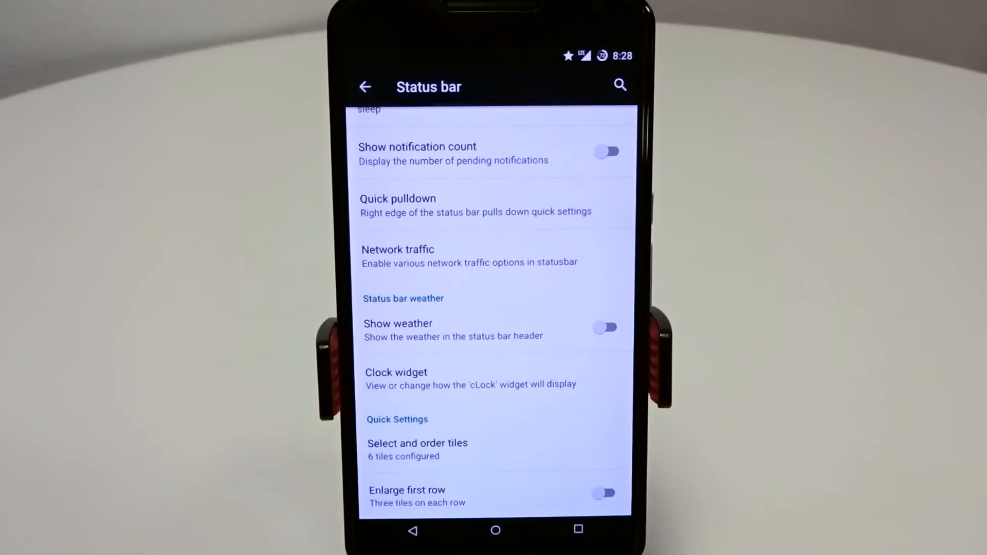
click(417, 449)
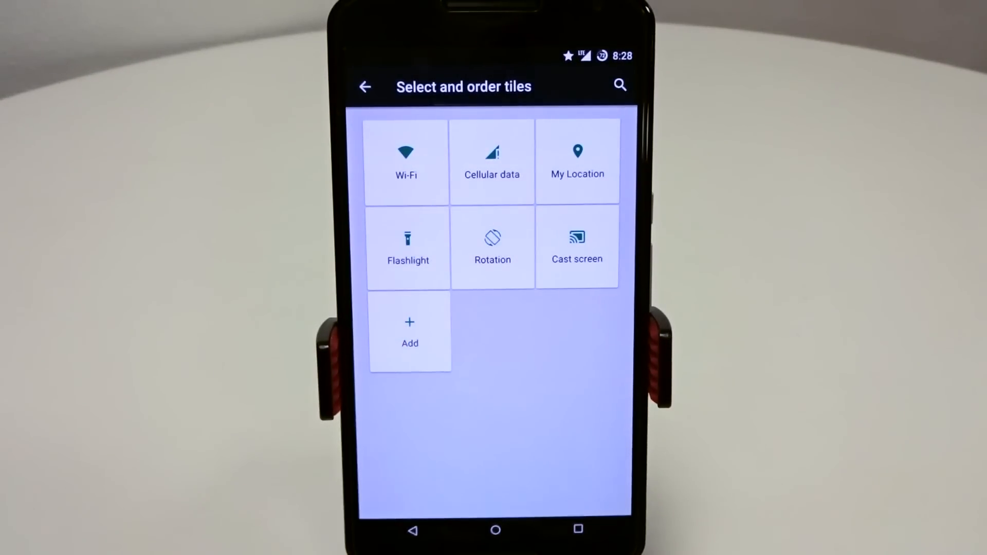
- Browse the Add new tile choices without adding any, then enable Enlarge first row
click(409, 331)
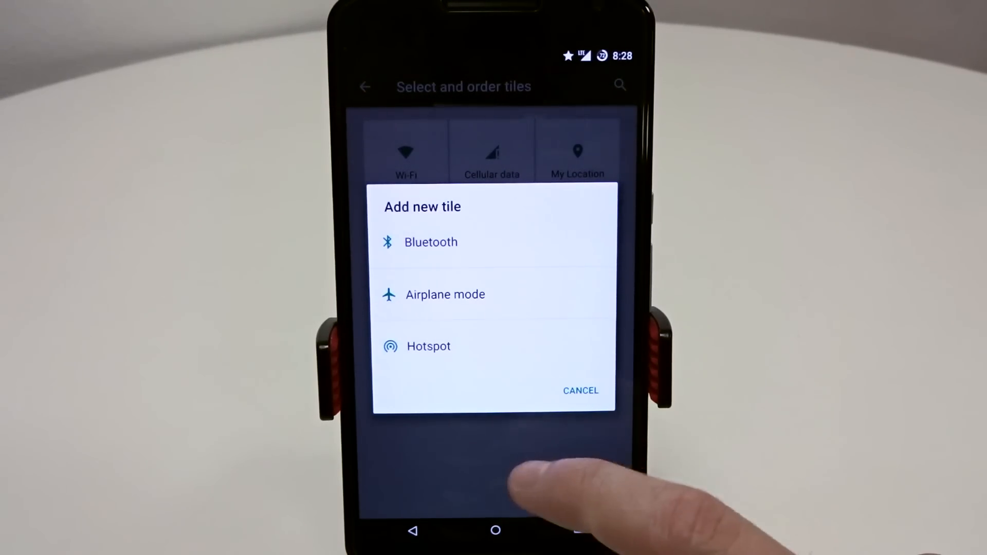
click(580, 390)
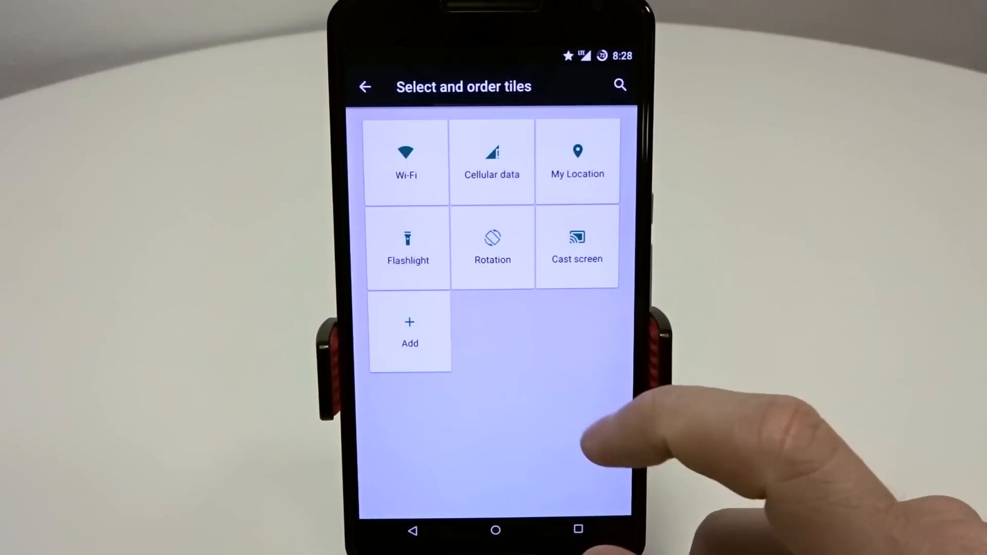
click(410, 332)
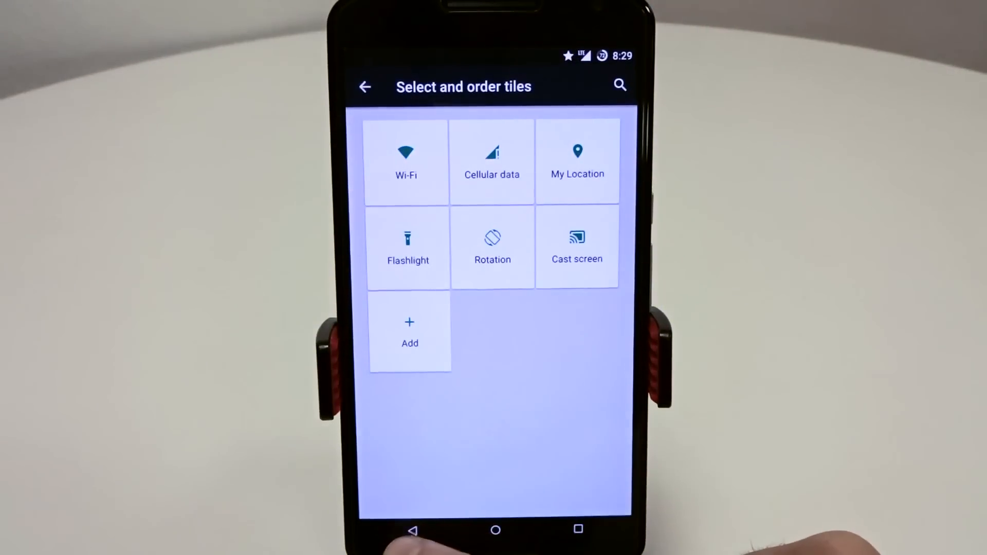
click(365, 87)
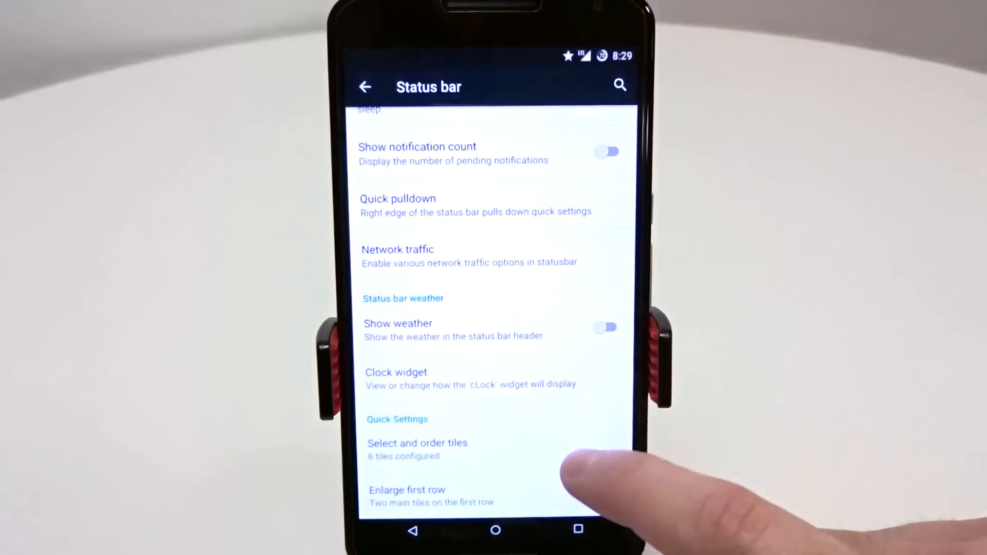
click(603, 493)
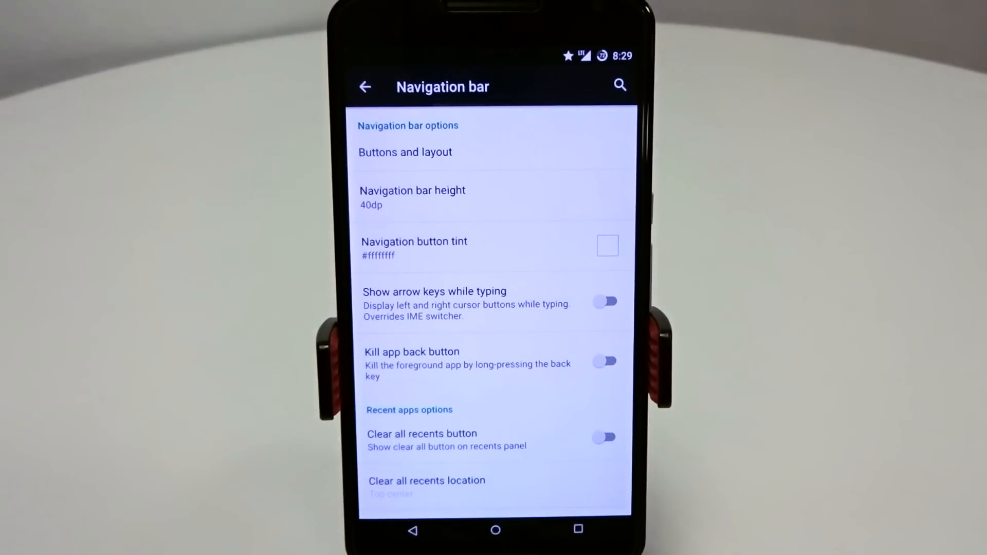
mouse_move(189, 283)
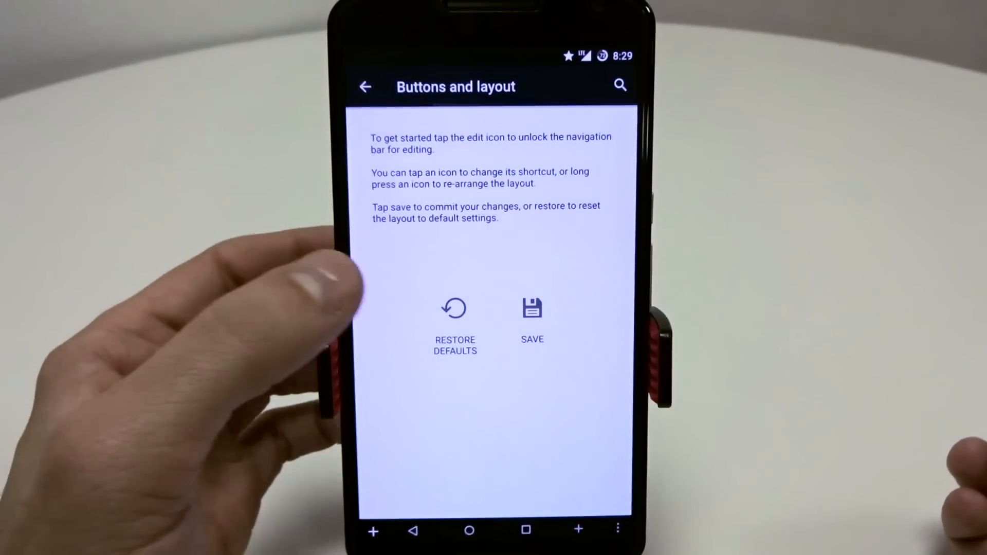
- Close the navigation button tint picker unchanged and switch on Clear all recents button
click(455, 309)
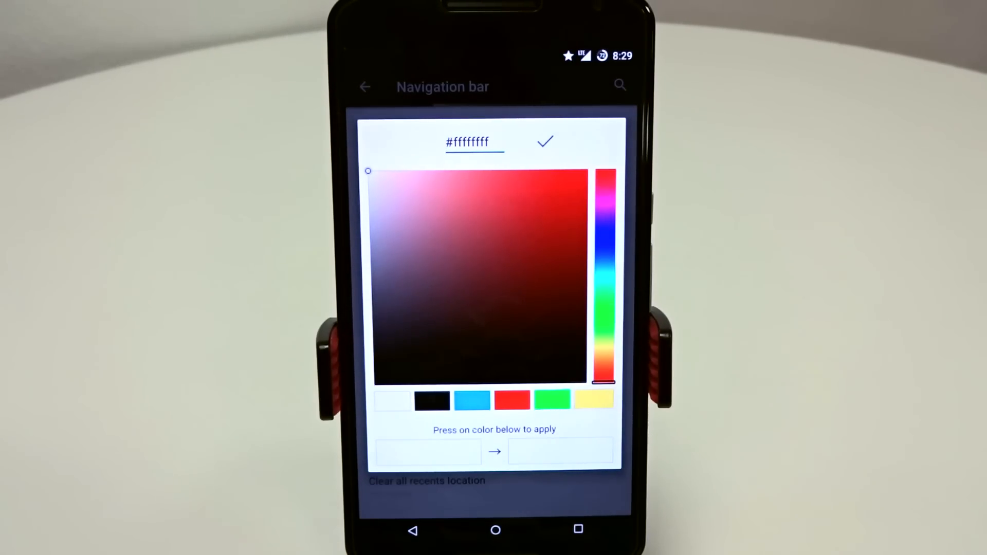
click(586, 171)
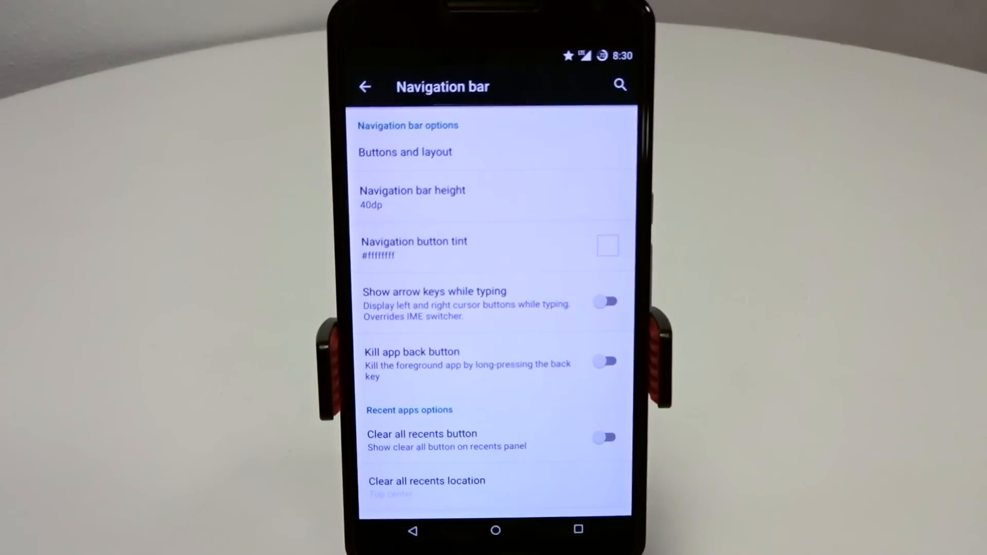
click(605, 437)
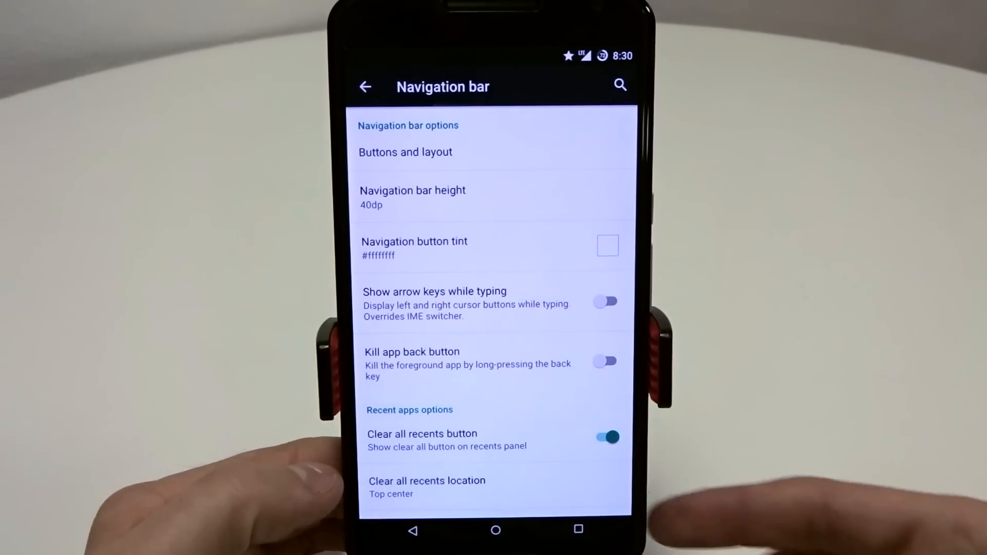
- Keep the clear-all location at Top center, switch the option off, and return to Chroma
click(427, 488)
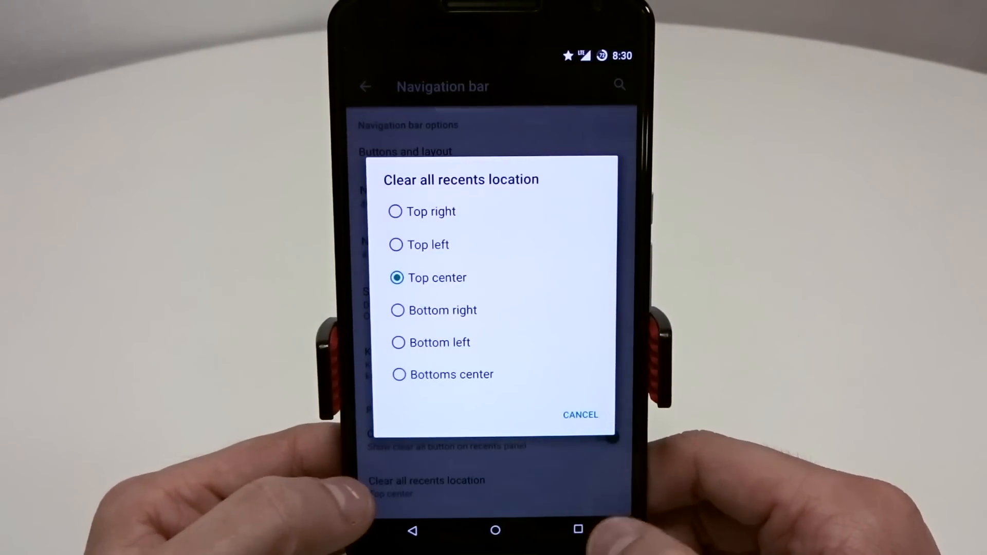
click(580, 415)
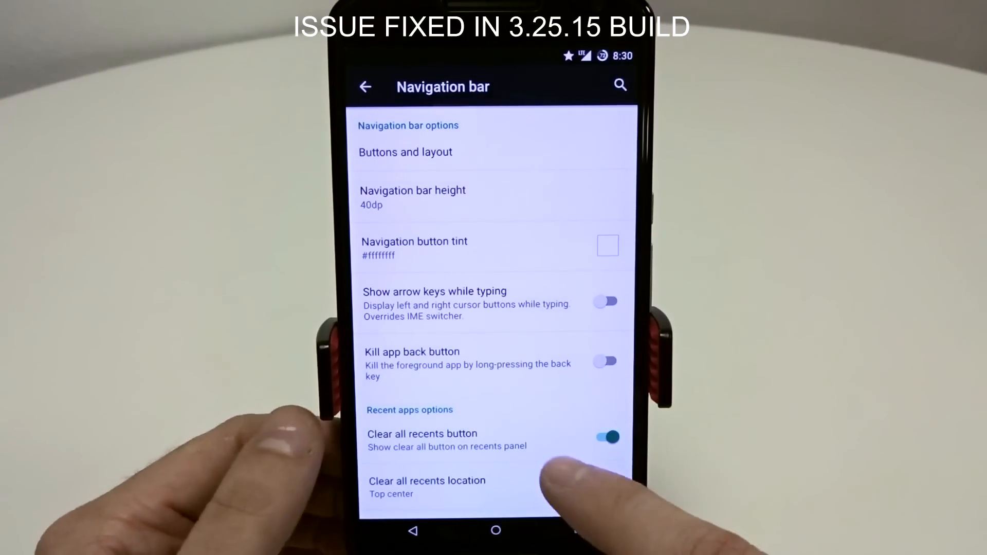
click(605, 437)
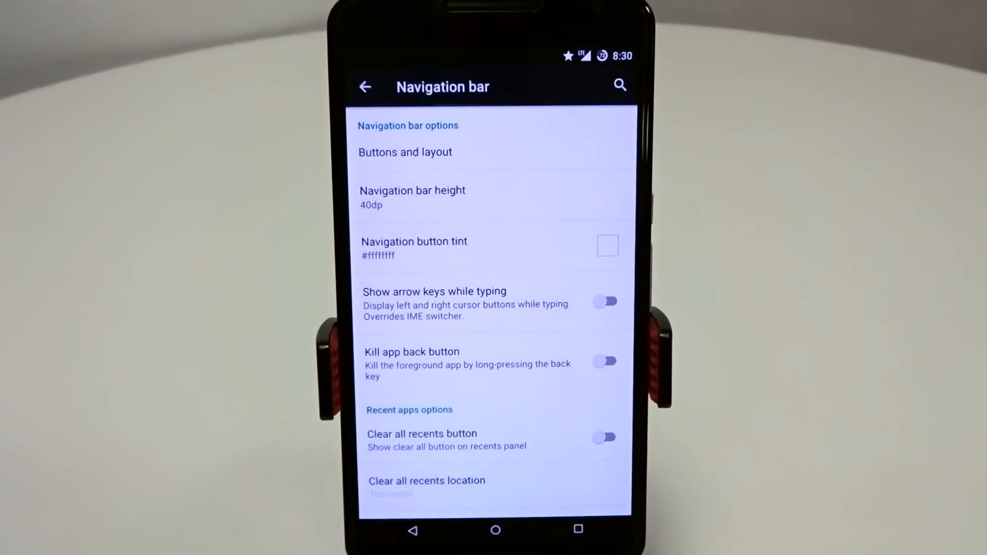
click(365, 86)
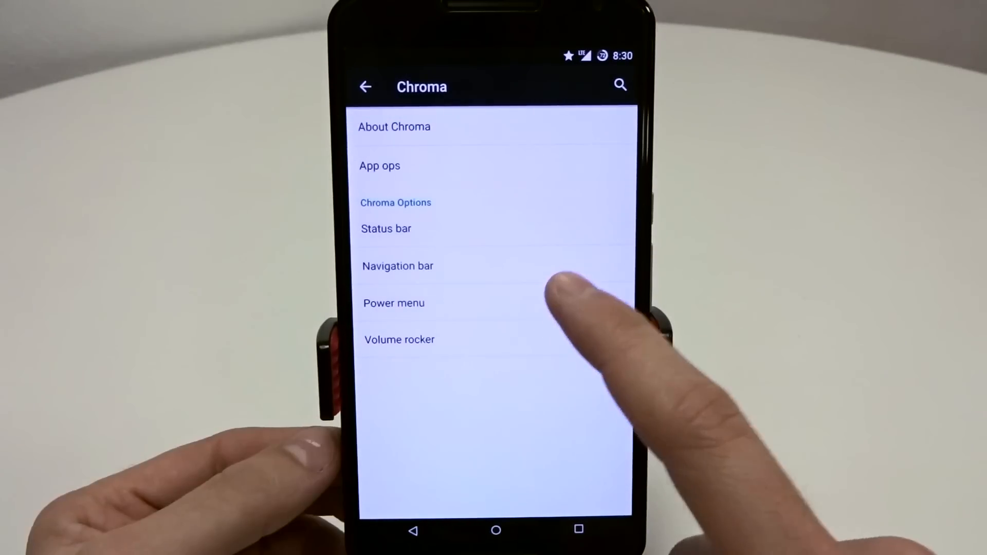
- Return to main Settings and open Chroma's Volume rocker page
click(394, 303)
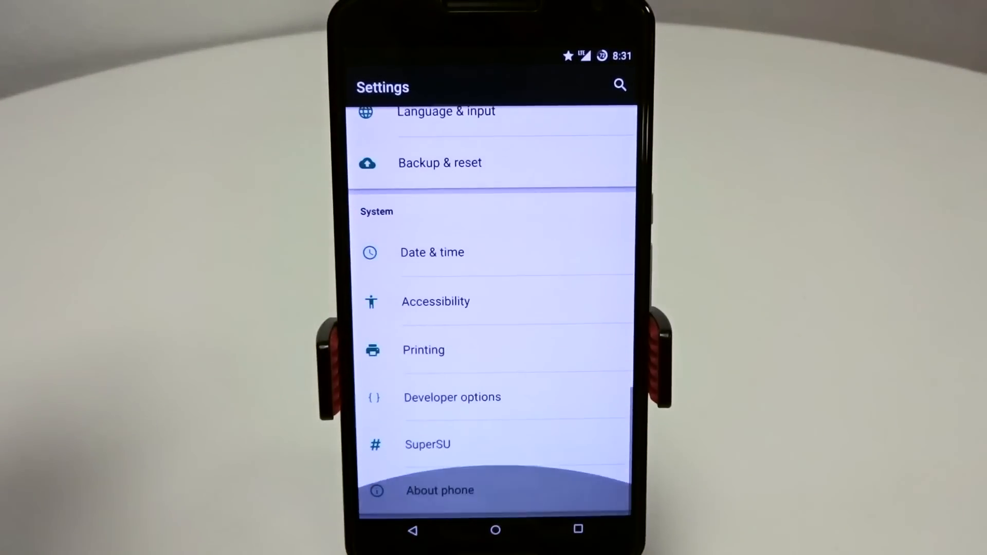
click(452, 398)
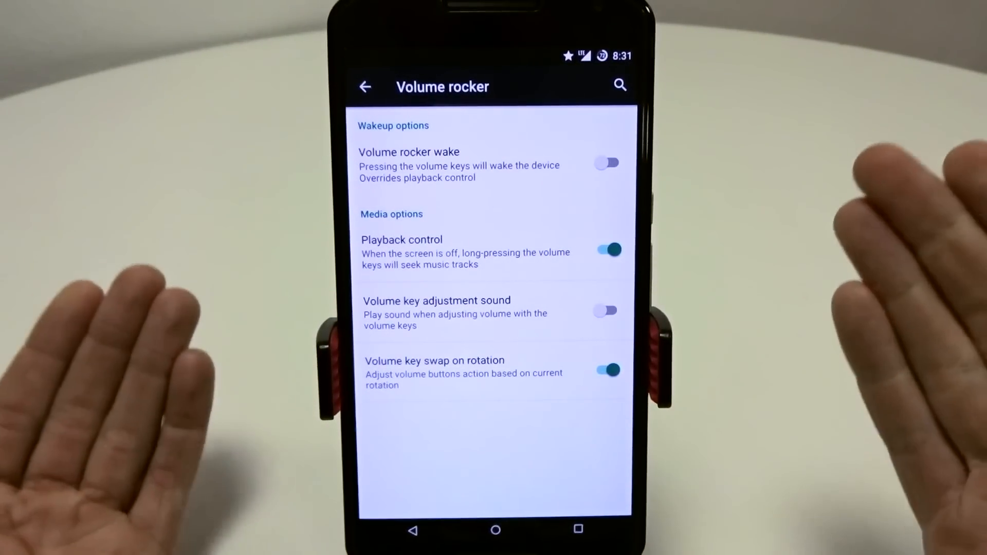
click(605, 309)
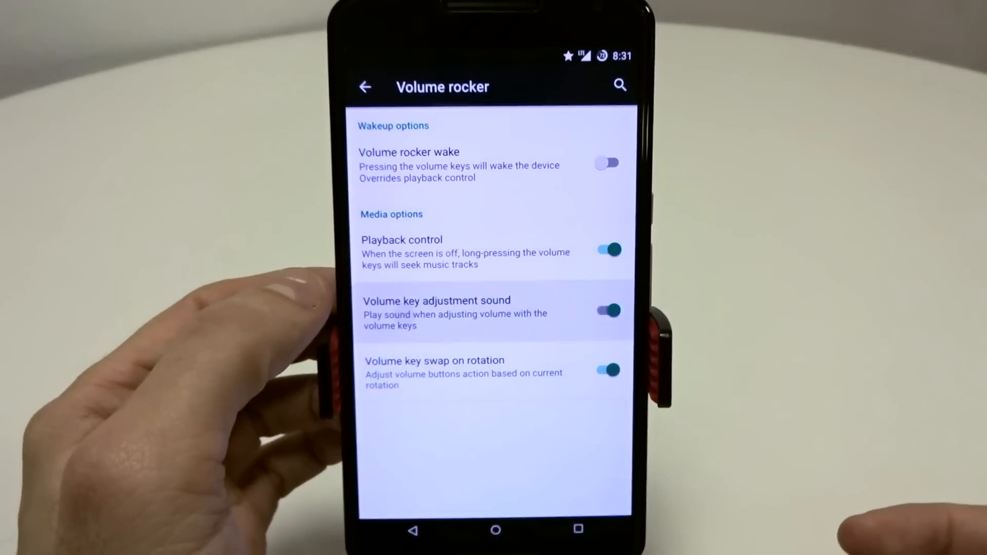
click(606, 310)
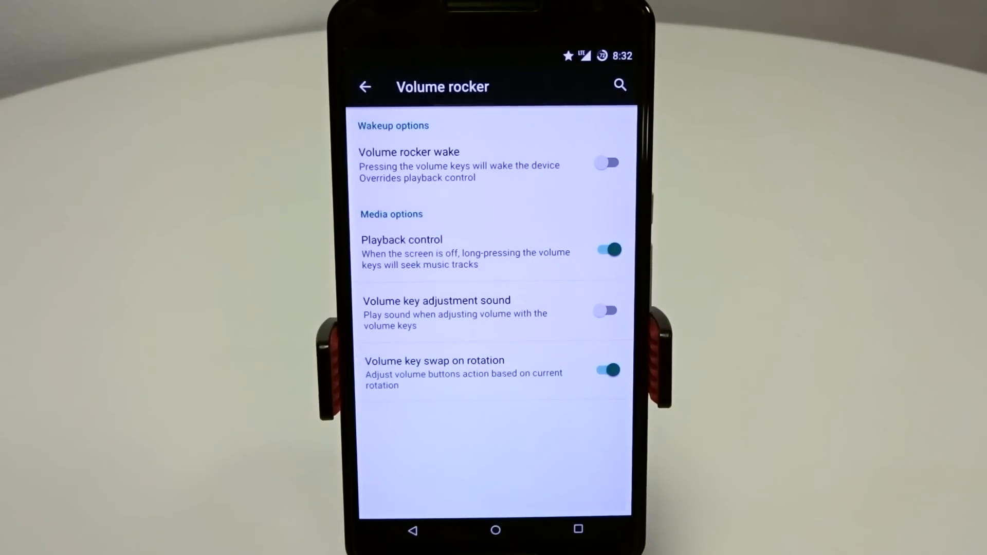
mouse_move(75, 498)
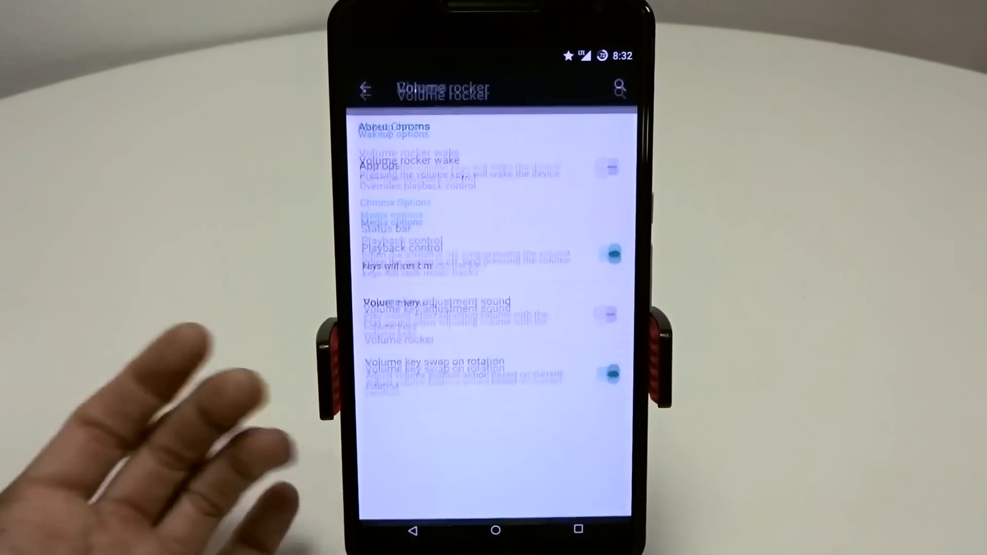
click(365, 87)
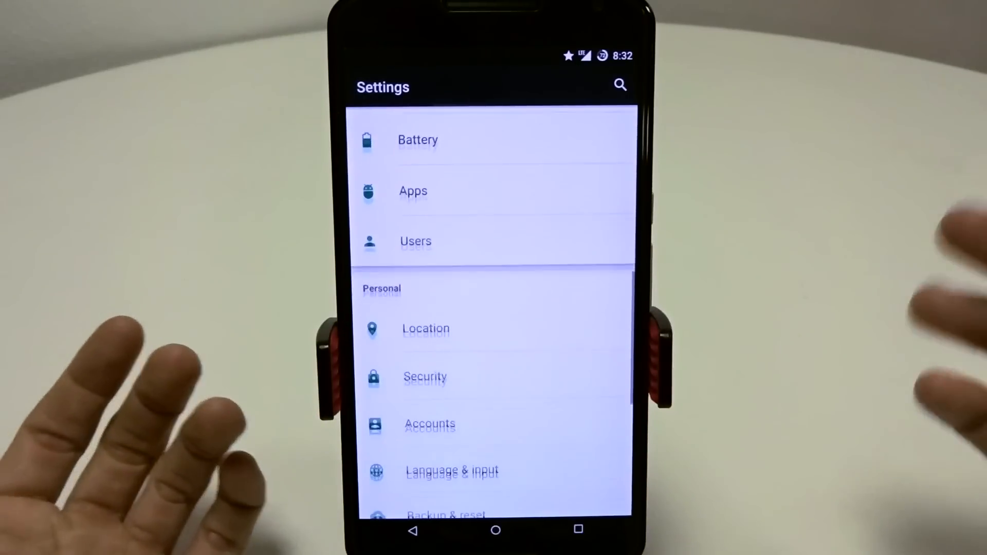
- Scroll to the bottom of Settings and open About phone for Nexus 6, Android 5.1 and Chroma build details
scroll(down, 3)
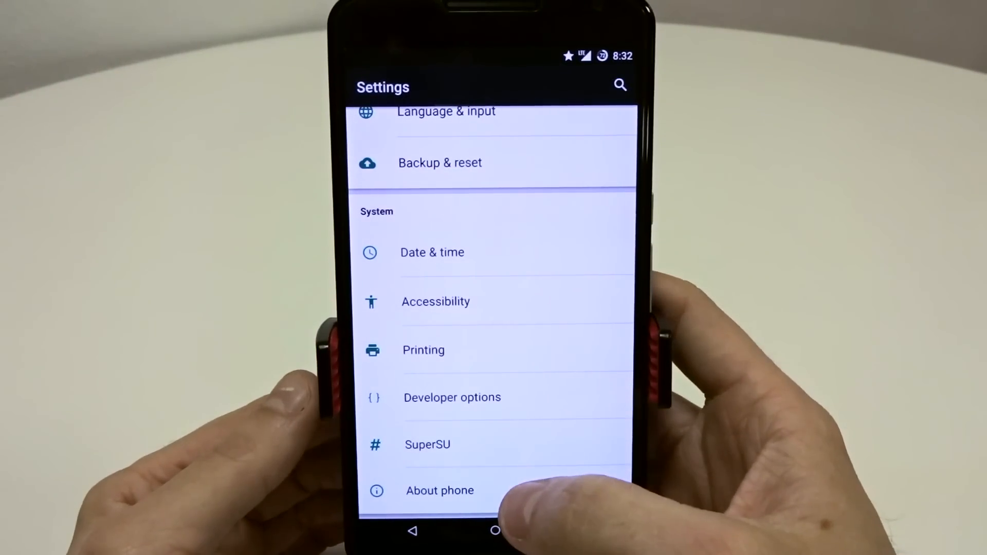
click(440, 491)
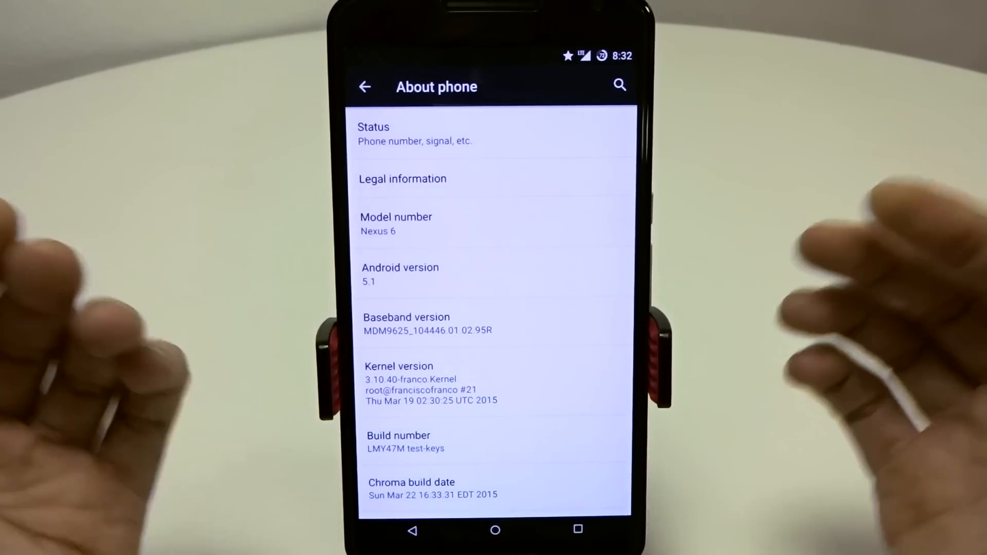